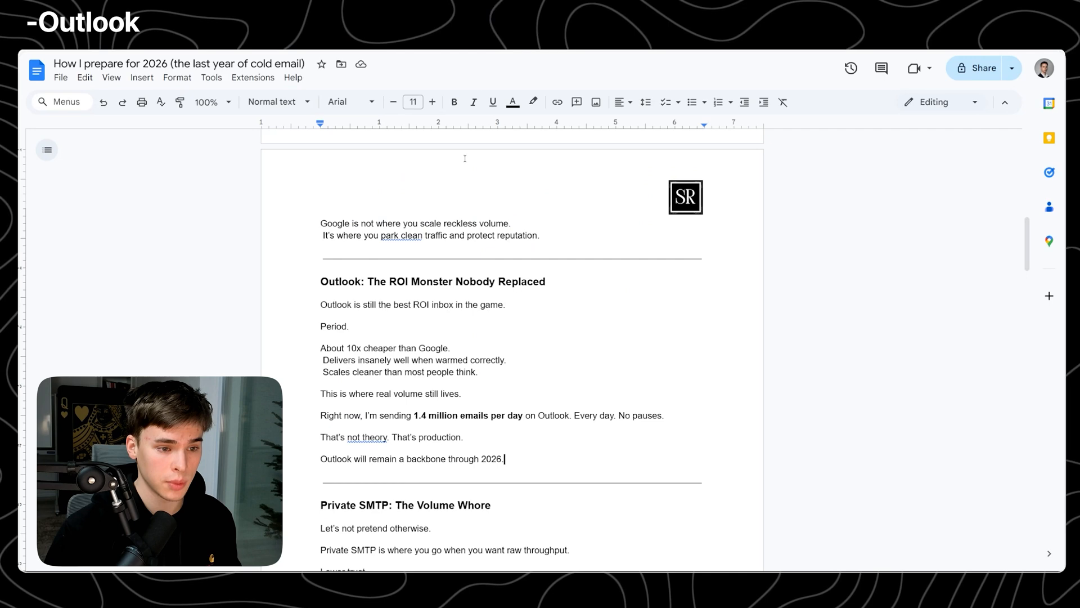
Scroll down to the Leveraged Infrastructure: The 2026 Land Grab heading.
scroll("down", 3)
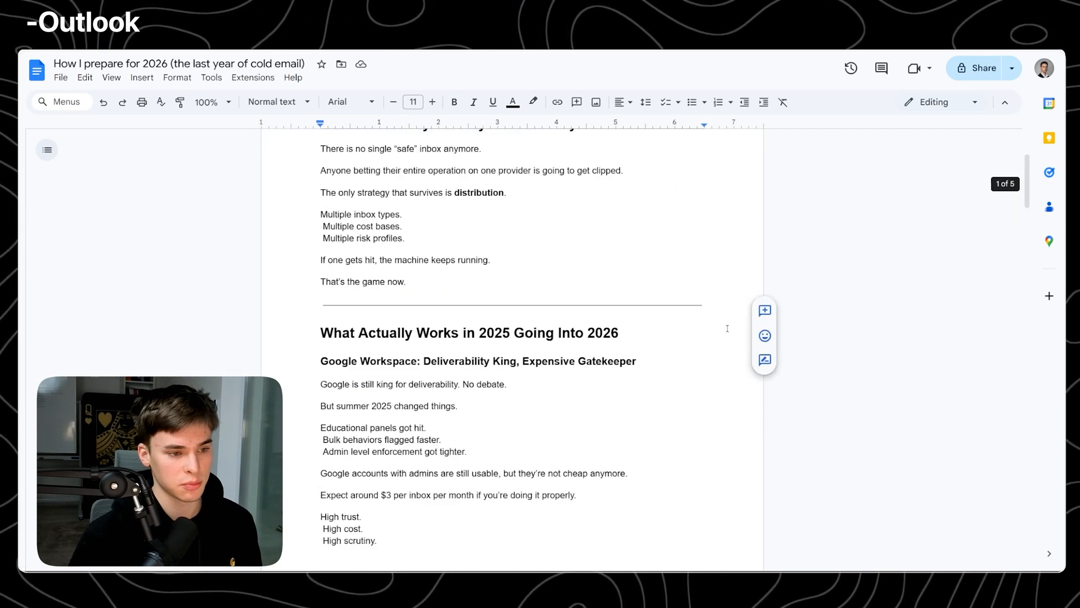
scroll("down", 3)
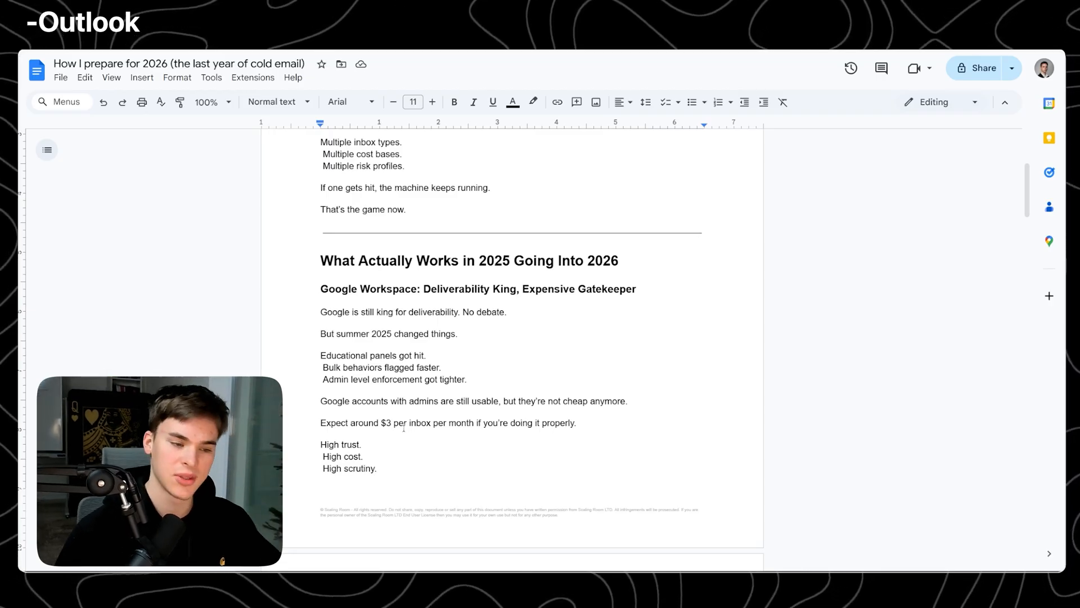
scroll("down", 3)
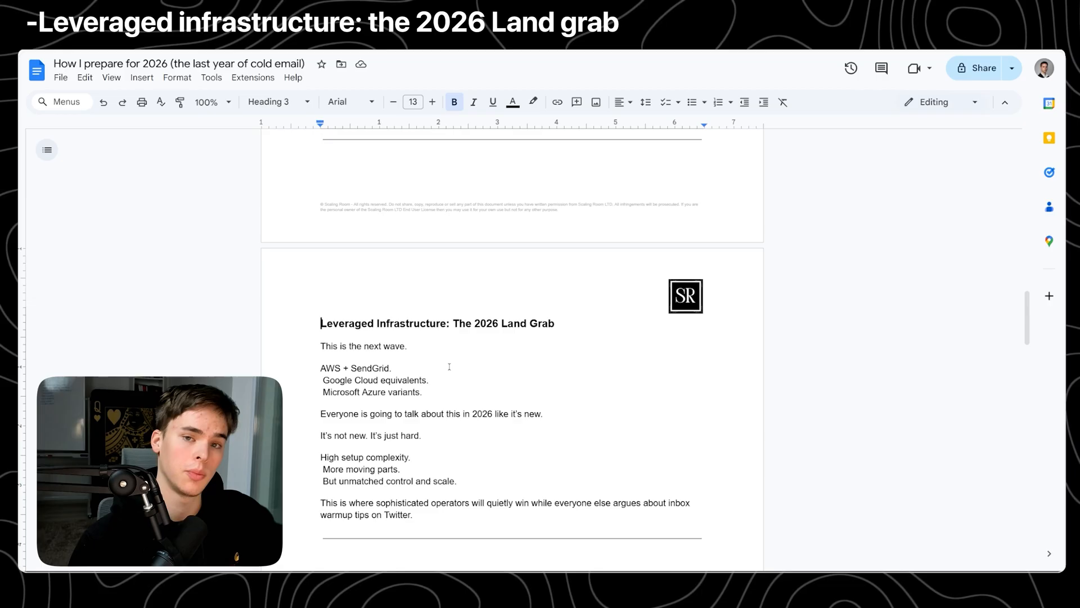
Scroll through the Land Grab section around the Google Cloud and Microsoft Azure lines.
scroll("down", 3)
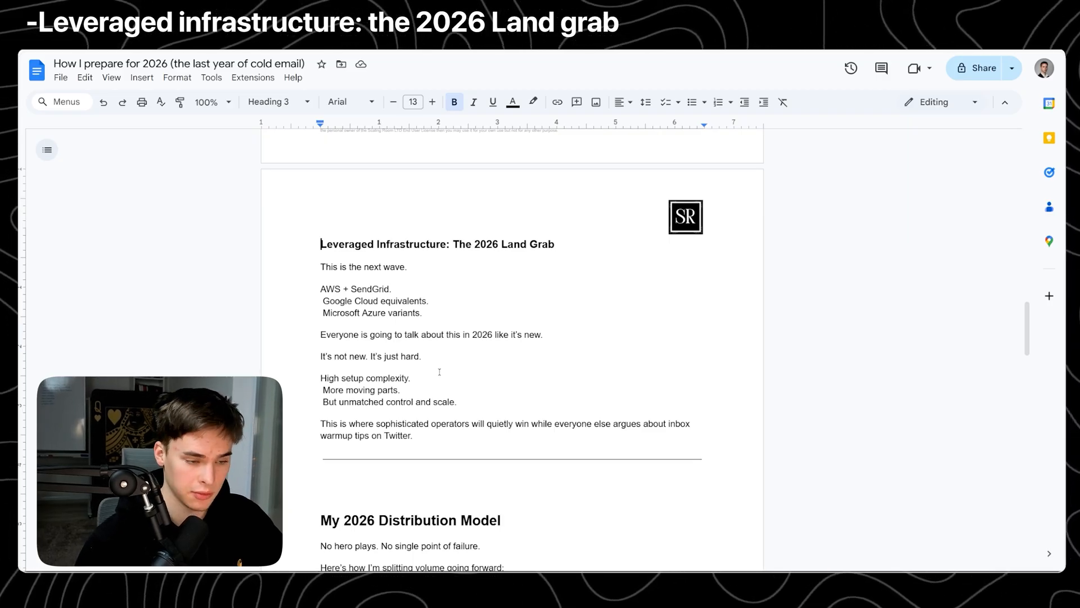
scroll("down", 3)
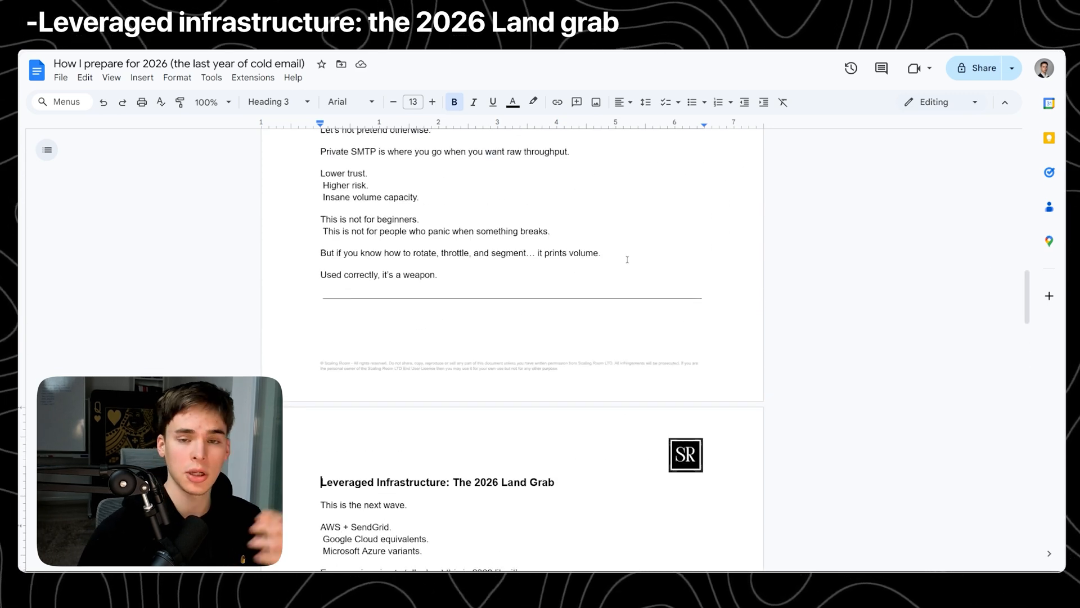
scroll("up", 3)
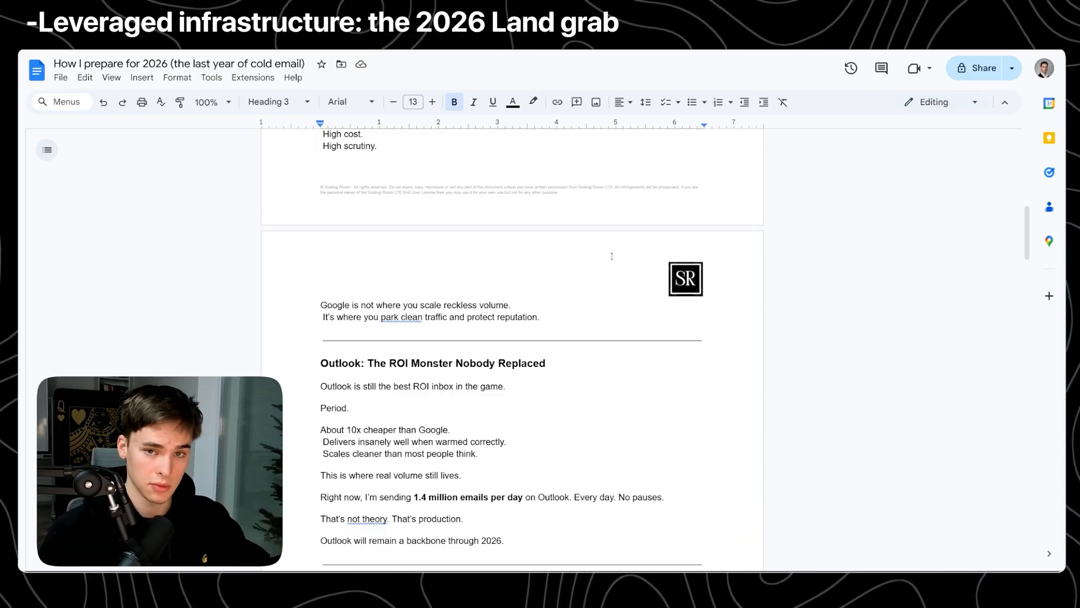
scroll("down", 3)
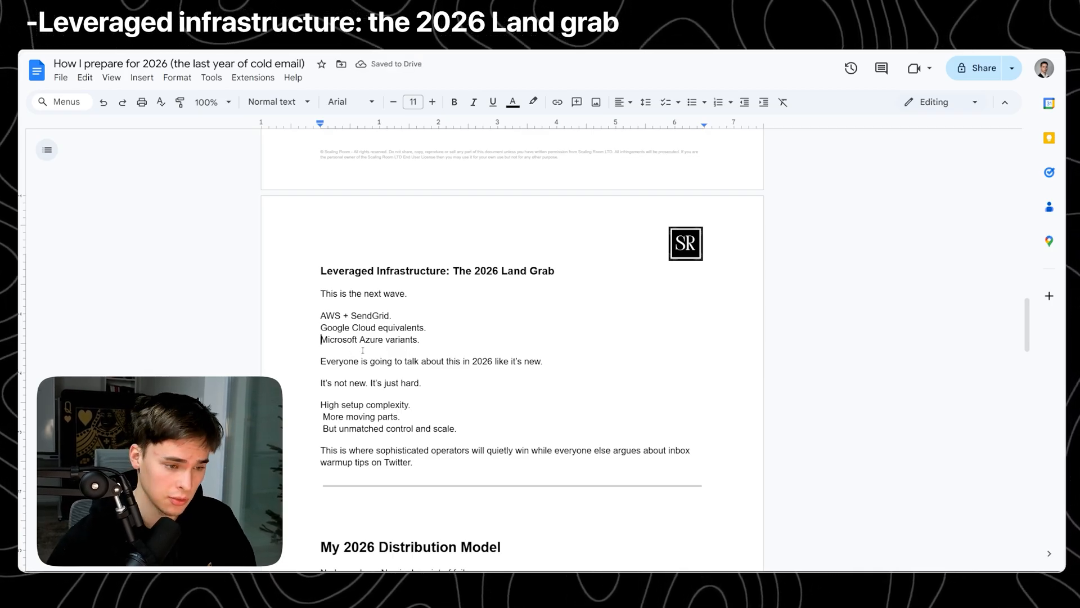
scroll("down", 3)
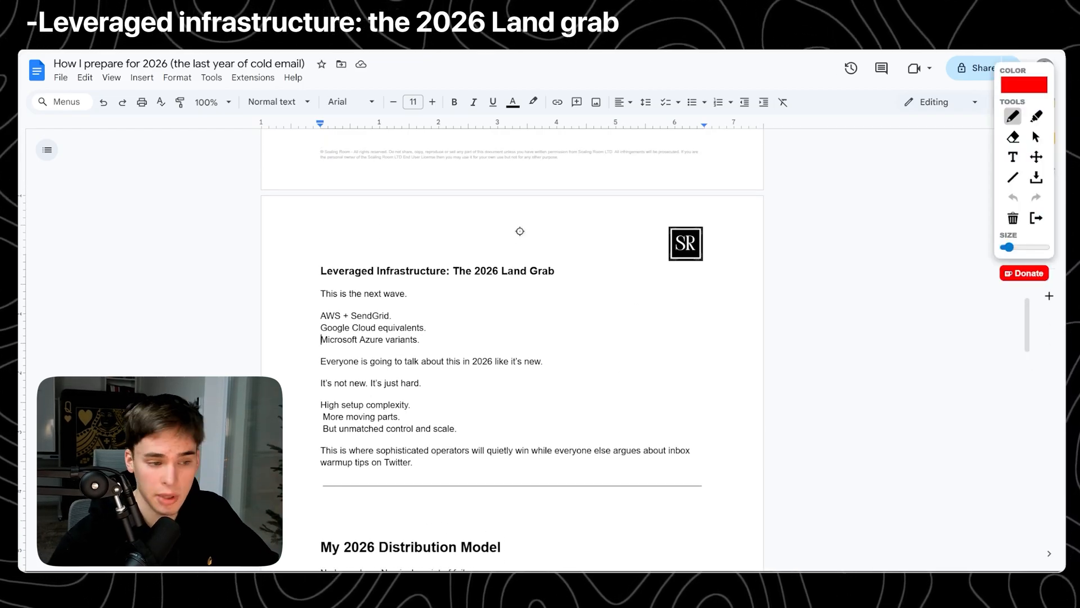
Circle the distribution percentages with the red pen, then scroll toward Where I'm At Right Now.
scroll("down", 3)
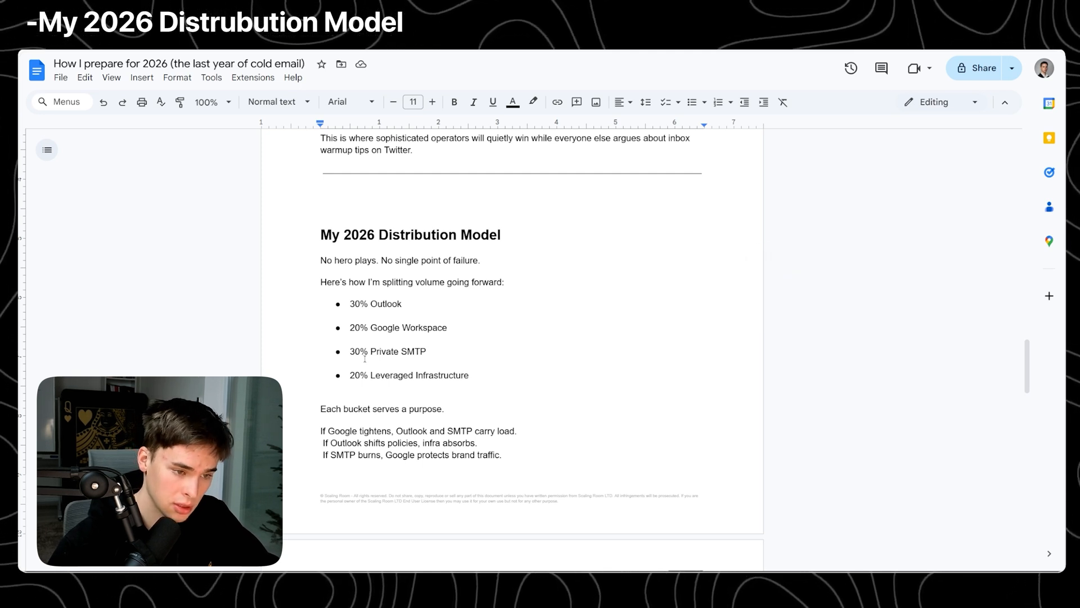
left_click(691, 102)
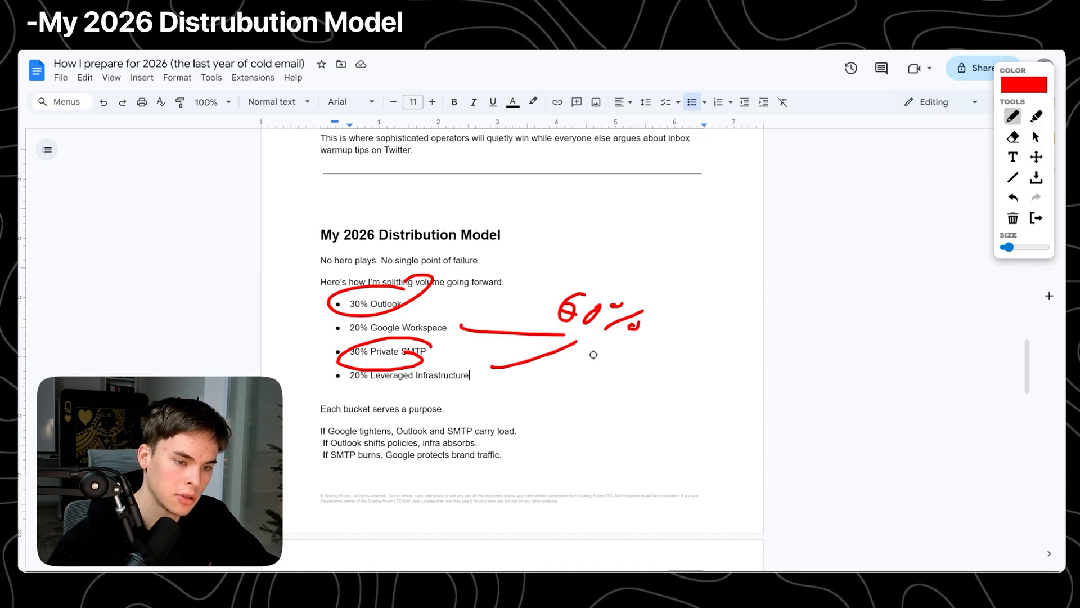
left_click_drag(586, 358, 654, 383)
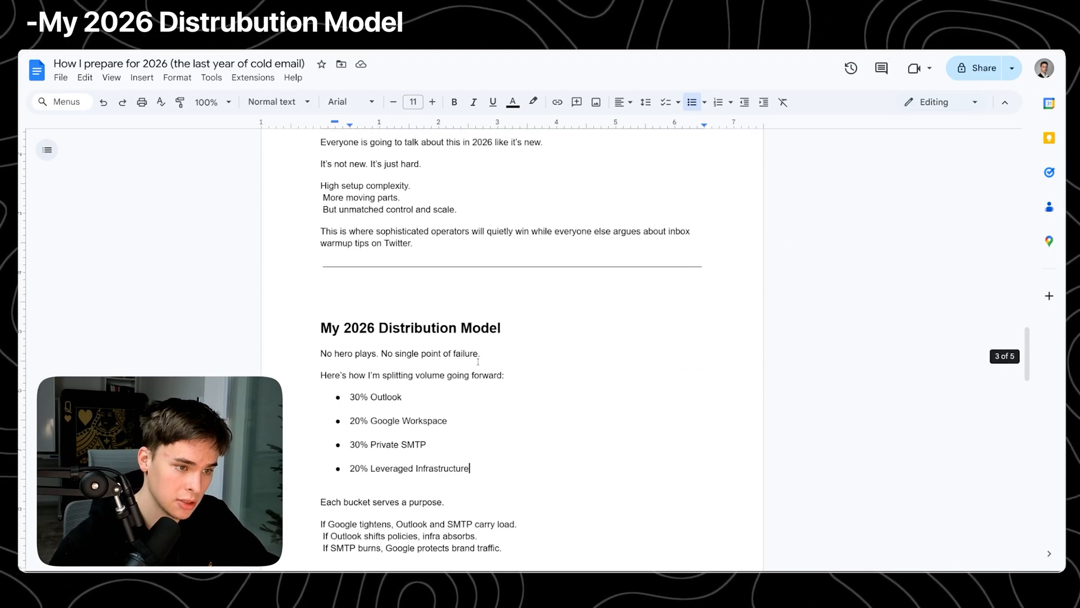
scroll("down", 3)
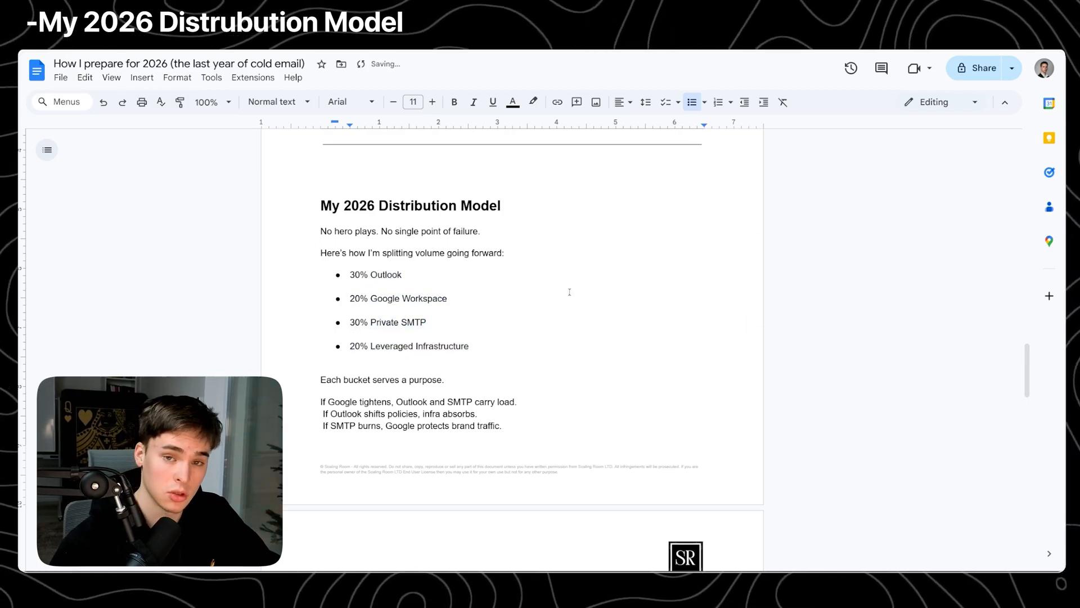
scroll("down", 3)
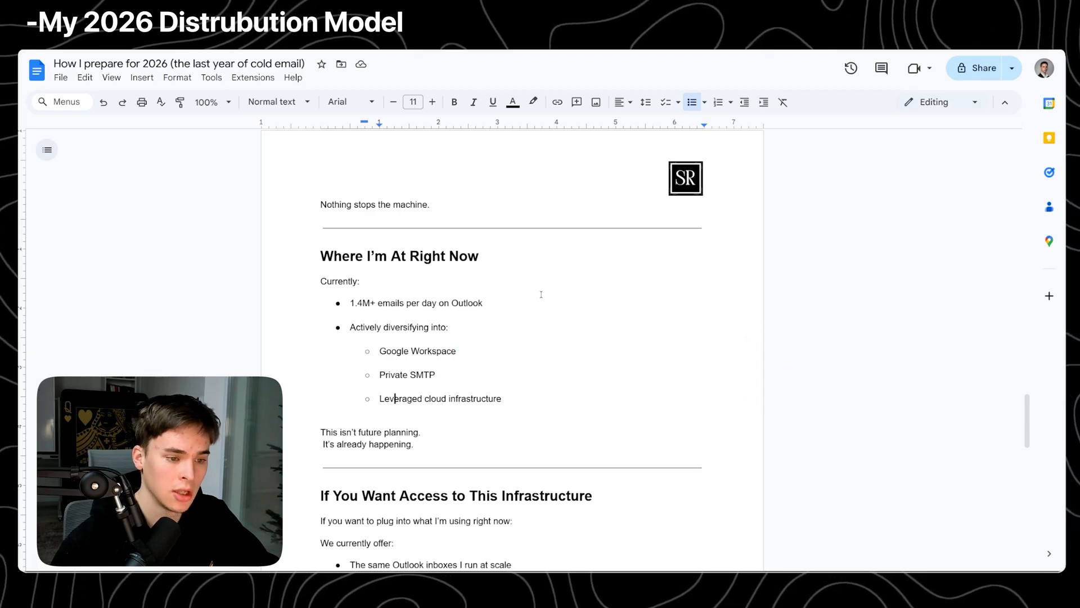
Scroll past Where I'm At Right Now and If You Want Access to This Infrastructure.
scroll("down", 3)
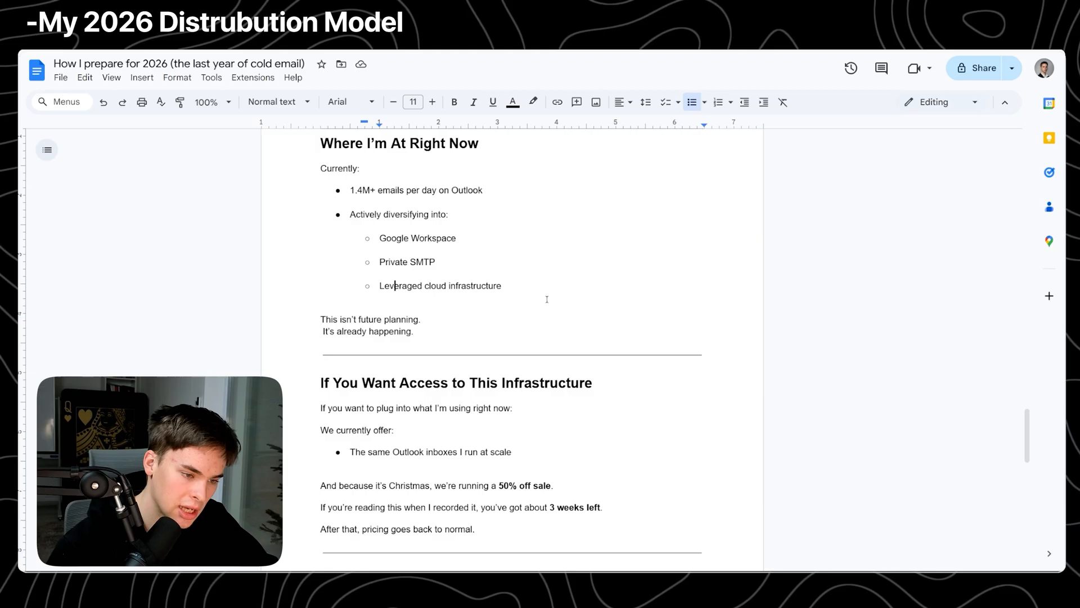
scroll("down", 3)
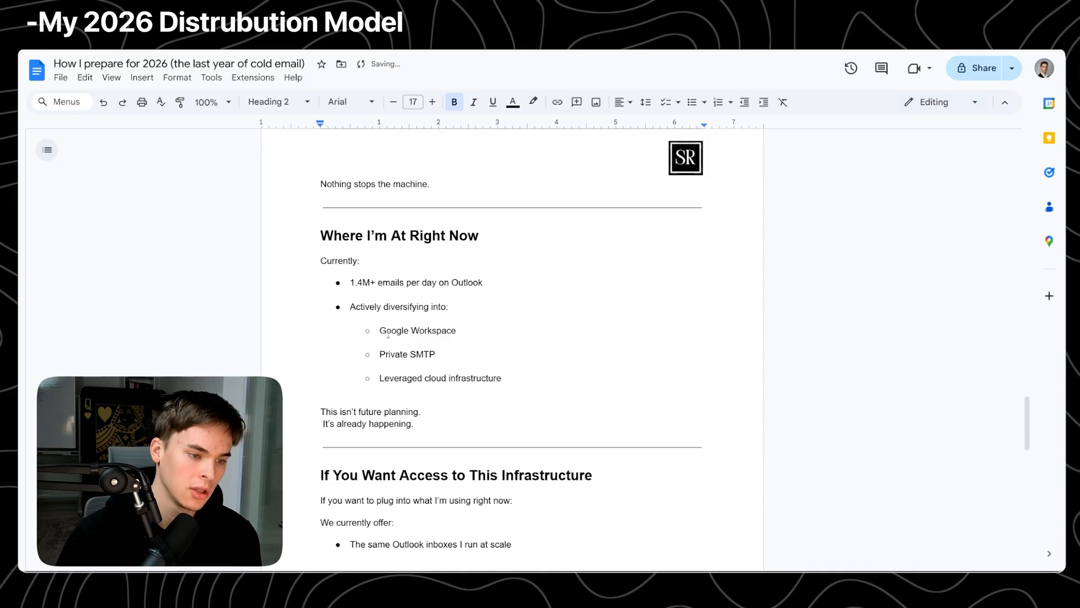
scroll("down", 3)
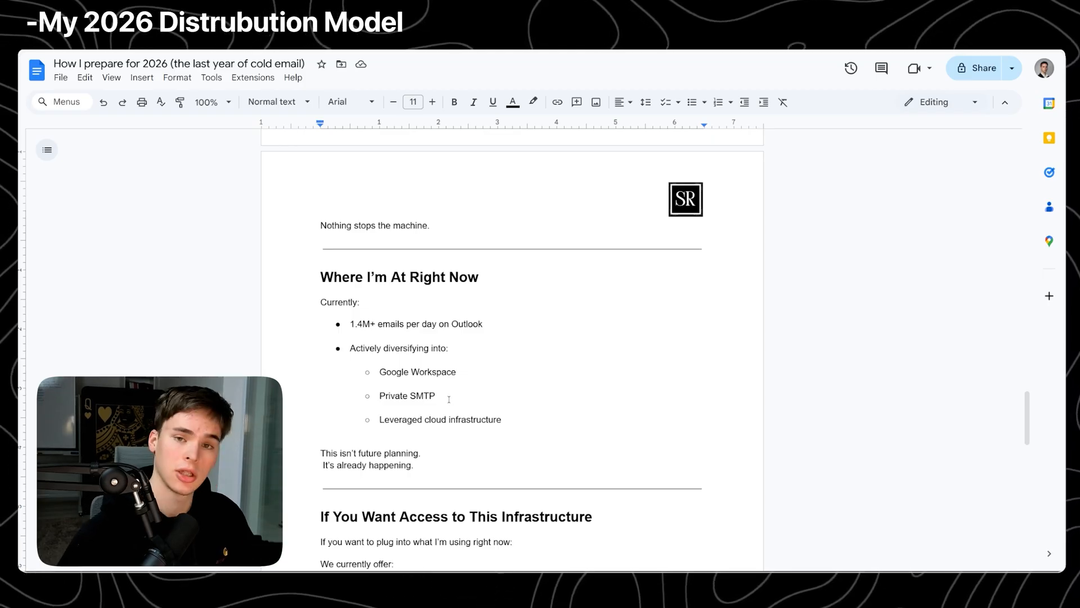
scroll("down", 3)
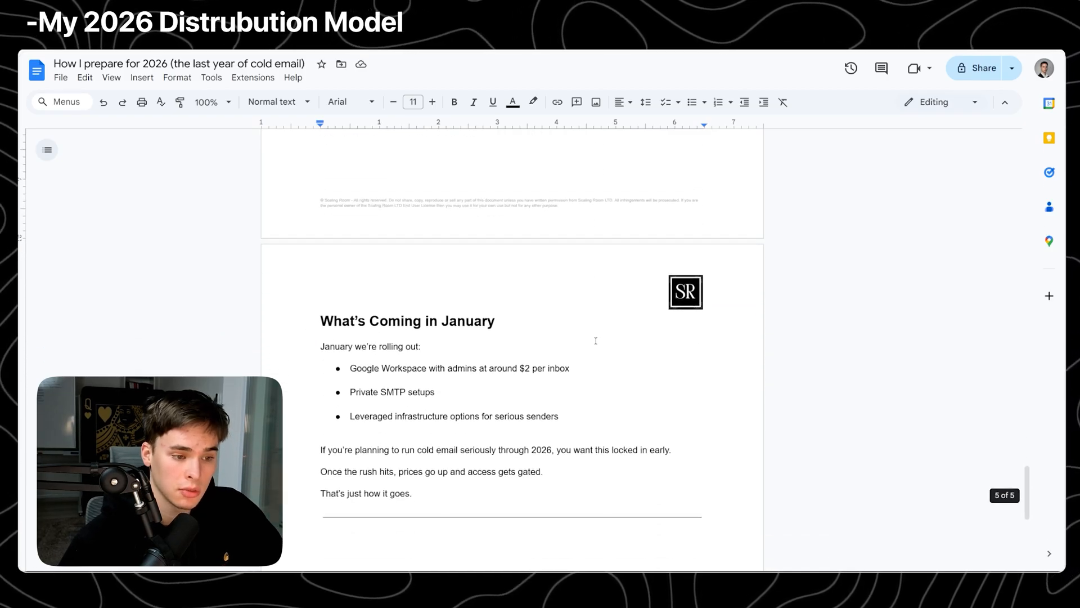
Scroll past What's Coming in January to the closing Final Thought section.
scroll("down", 3)
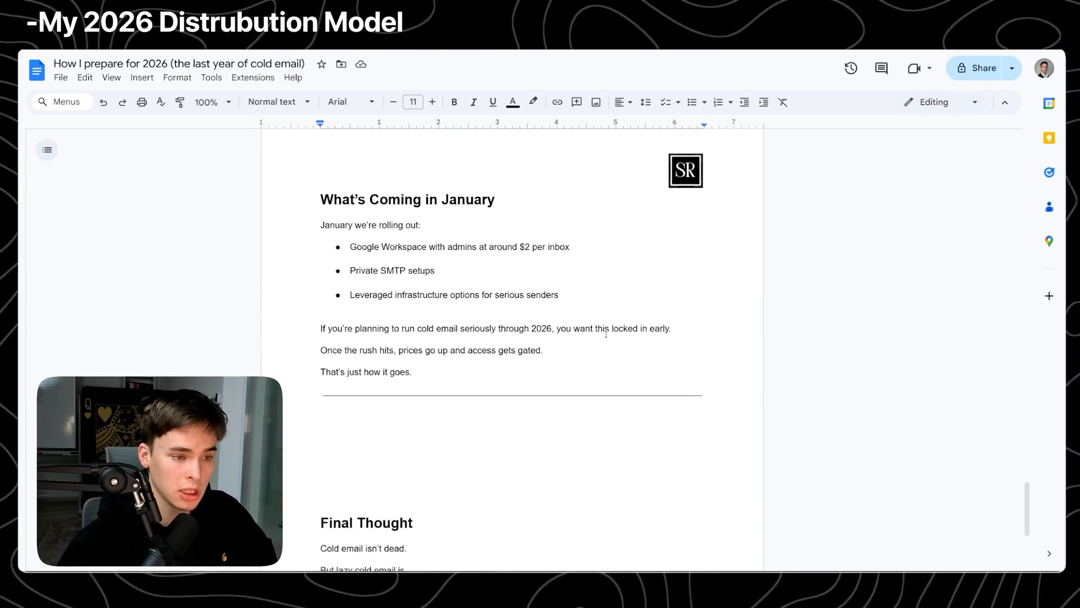
left_click_drag(389, 247, 515, 247)
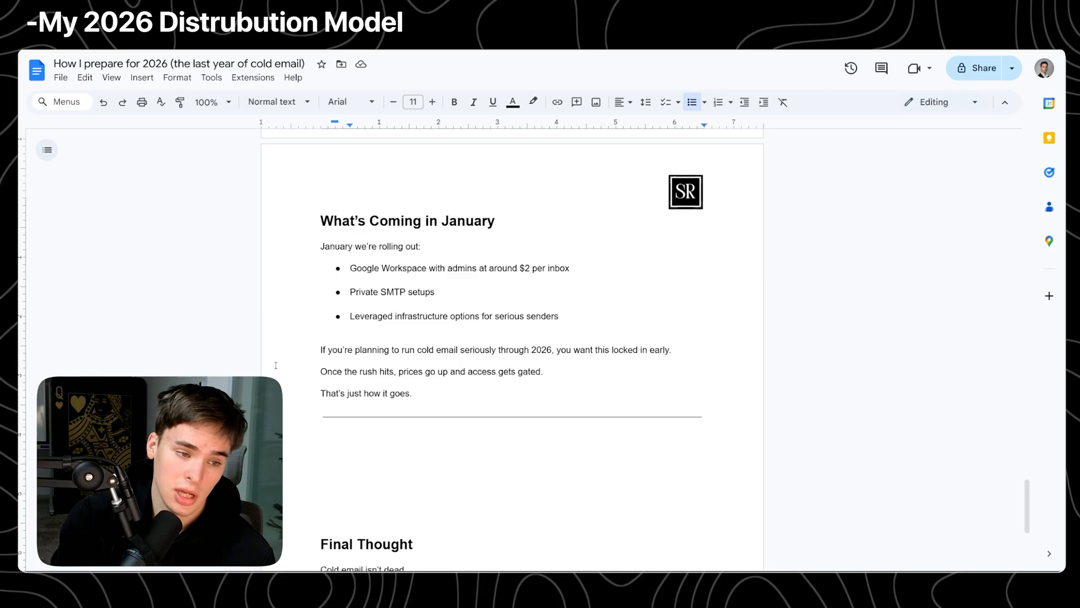
scroll("down", 3)
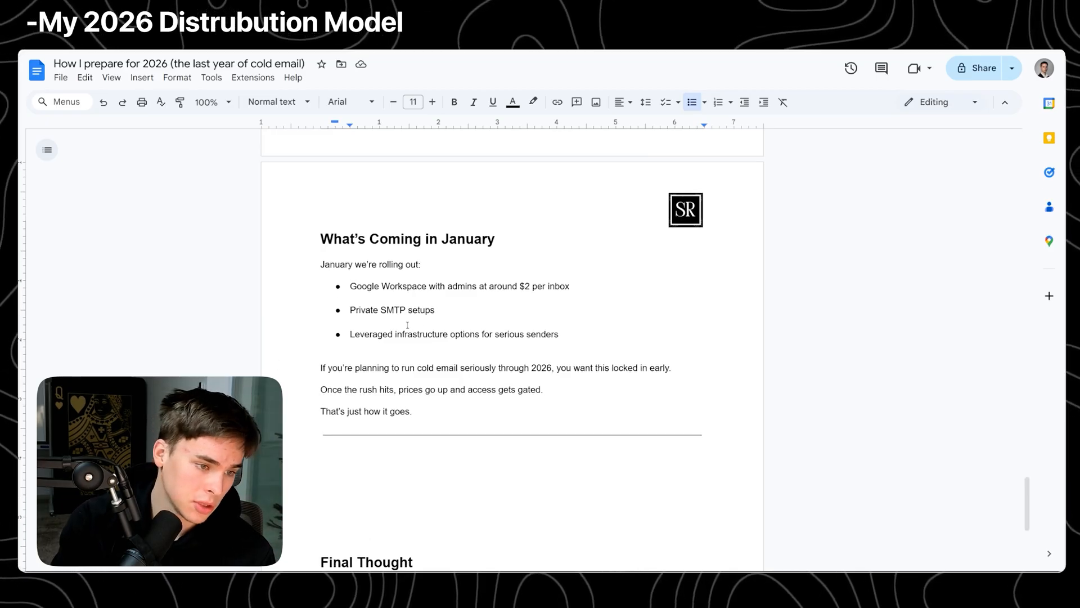
scroll("down", 3)
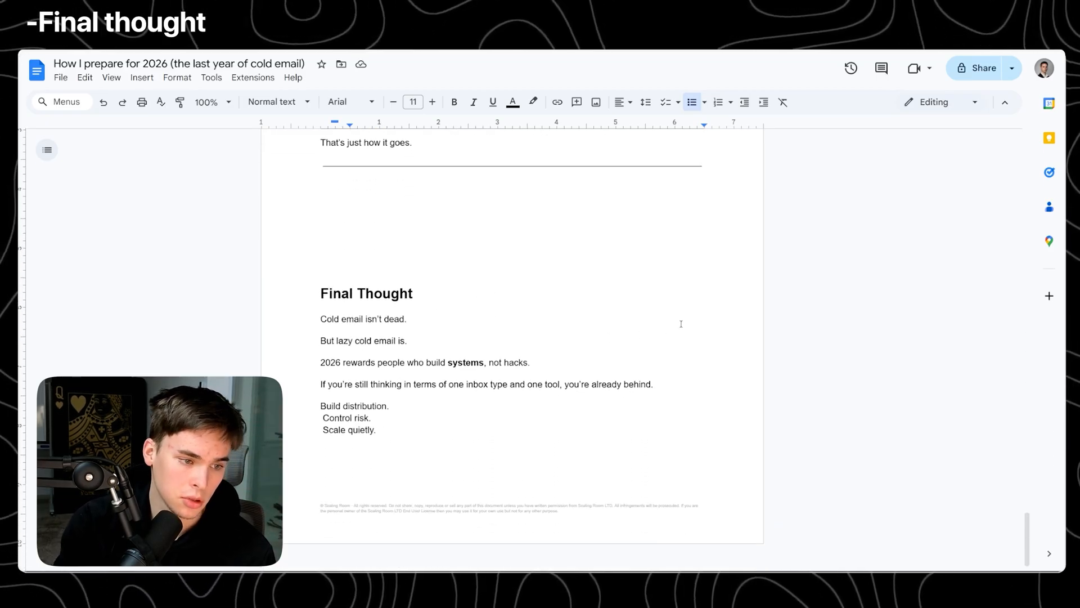